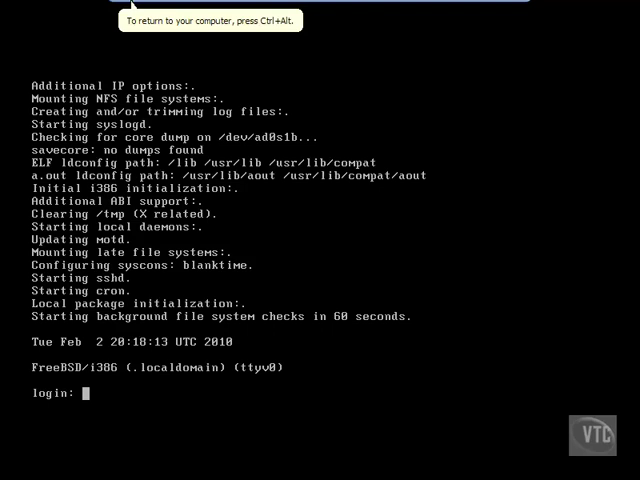
Step: Log in as root on ttyv0 and list the home directory with ls -al, showing .cshrc and .profile
type("r")
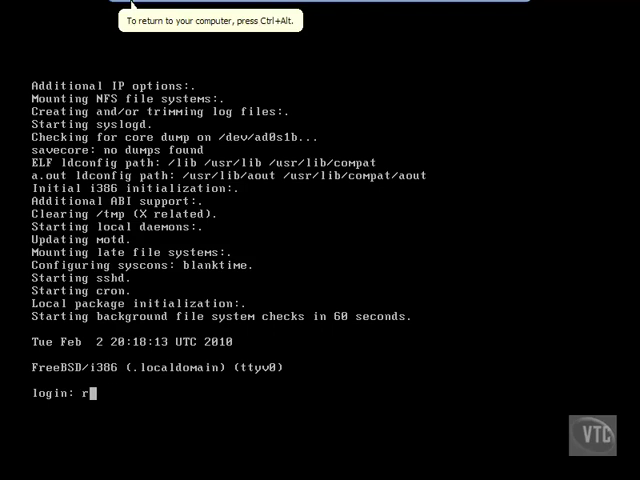
key("Return")
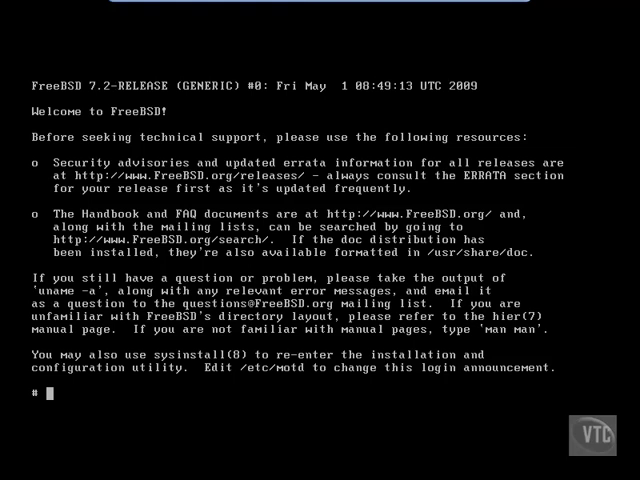
type("ls -a")
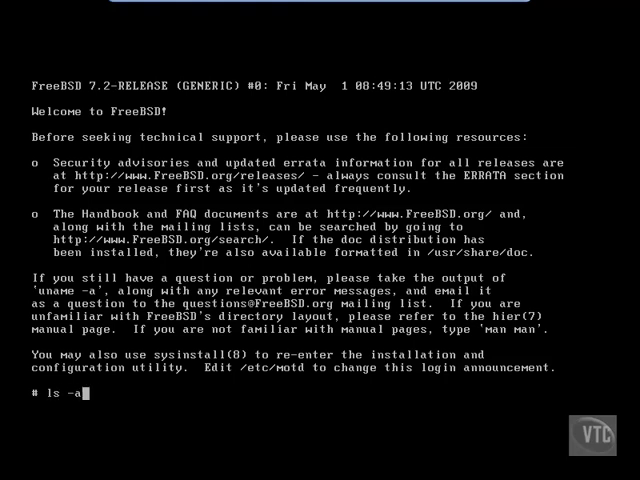
key("Return")
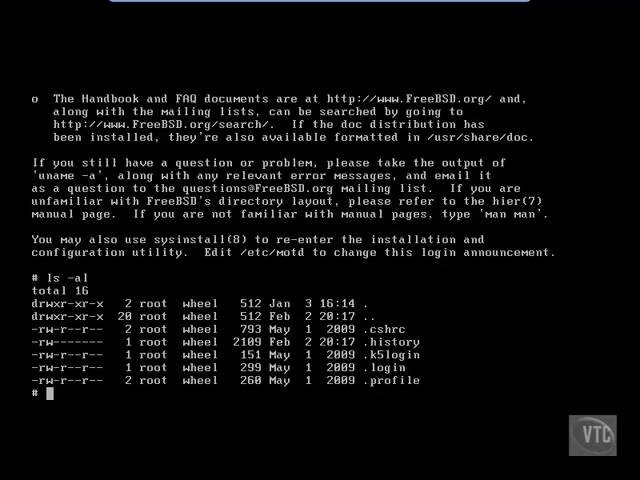
Step: Switch from the root console to the second virtual terminal ttyv1 at its login prompt
key("Return")
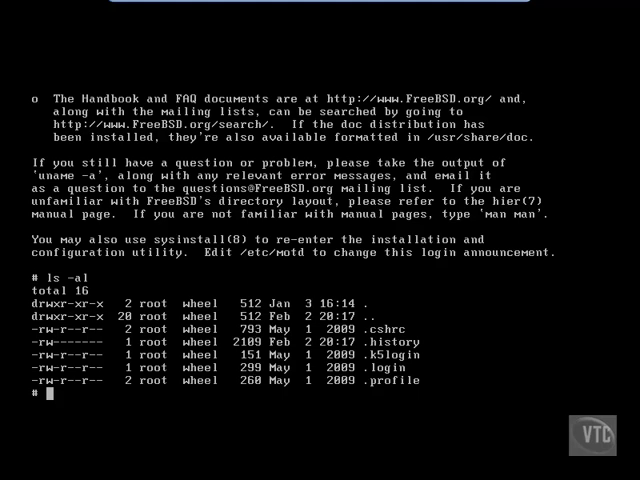
key("Return")
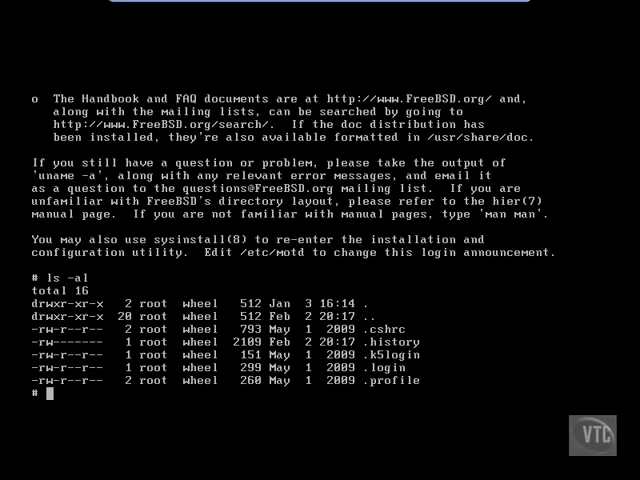
key("Return")
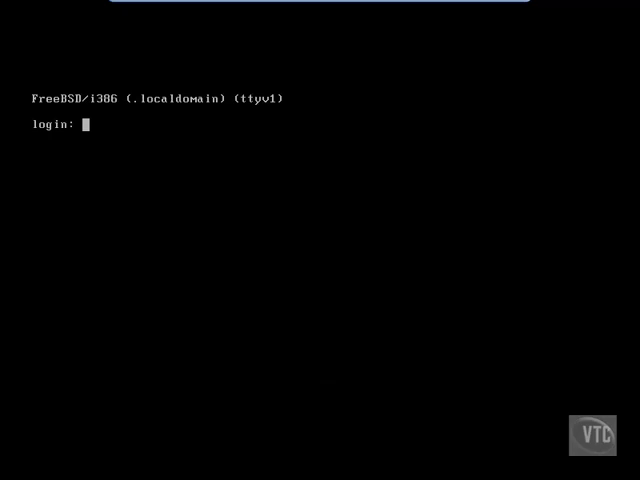
Step: Log in as user bobb on ttyv1, confirm a /usr/home directory with pwd and ls -al, and return to root
type("bobb")
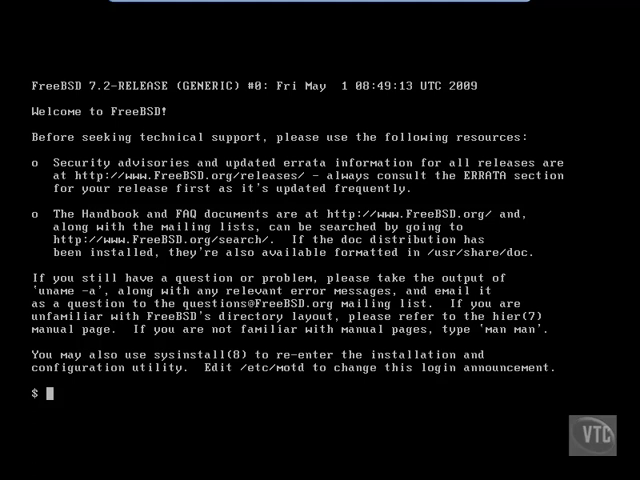
type("pwd")
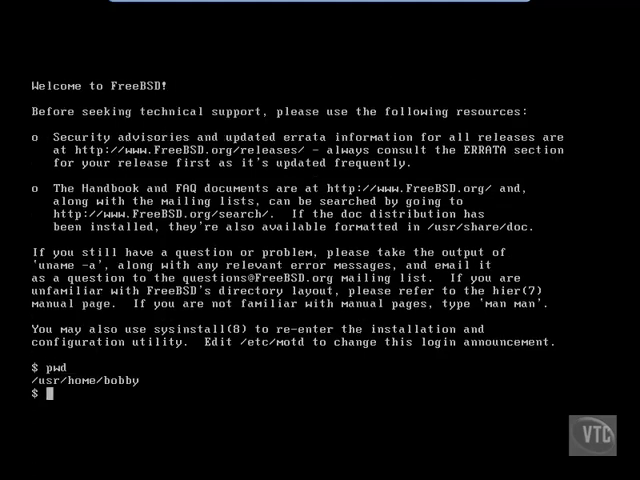
type("ls -al")
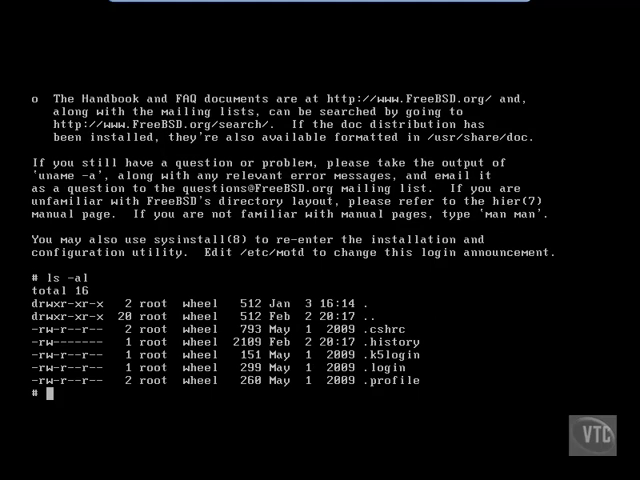
Step: Print the /etc/ttys terminal table with cat and recall the command at the root prompt
type("cat /etc")
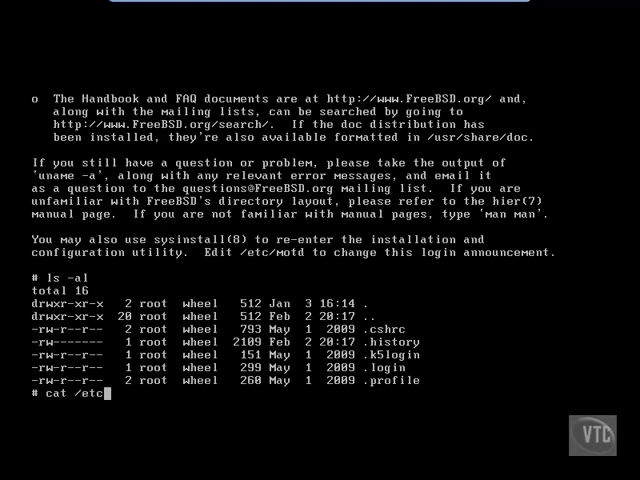
type("tty")
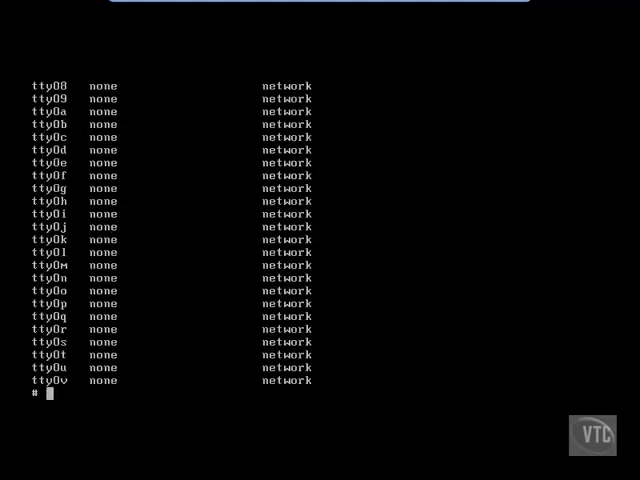
type("cat /etc/ttys")
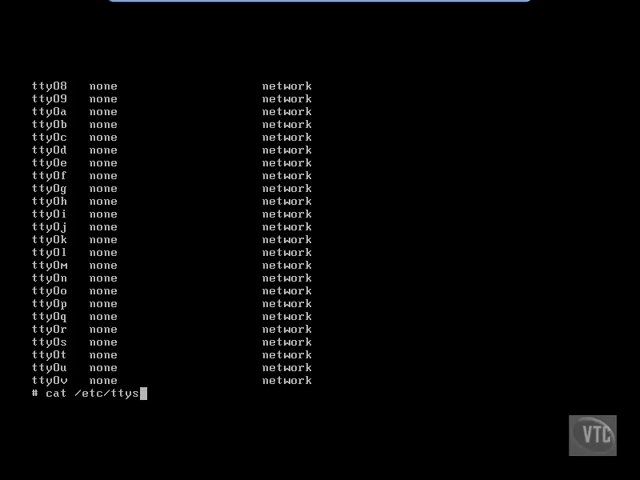
Step: Page cat /etc/ttys through less down to (END), then quit back to the root shell
type(":le")
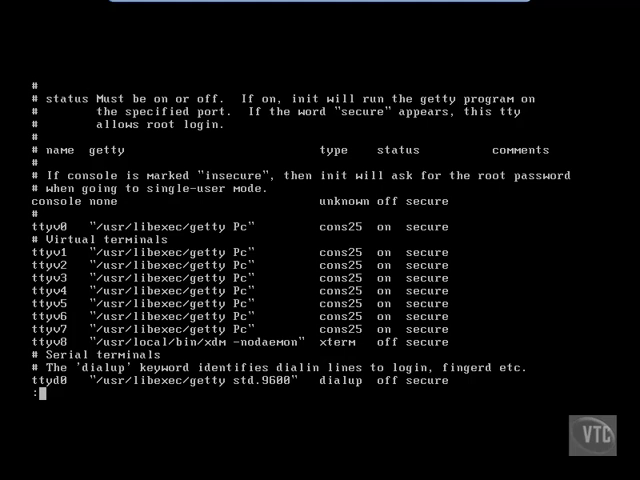
scroll("down", 3)
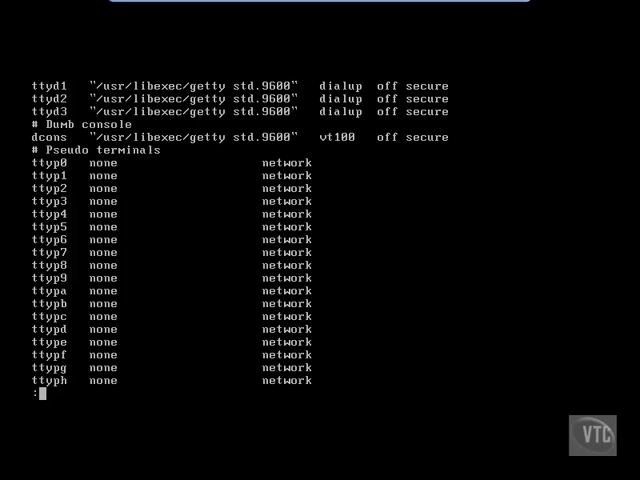
scroll("down", 3)
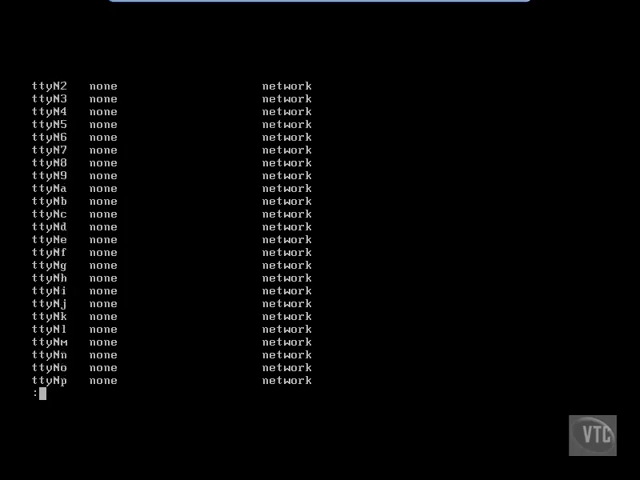
scroll("down", 3)
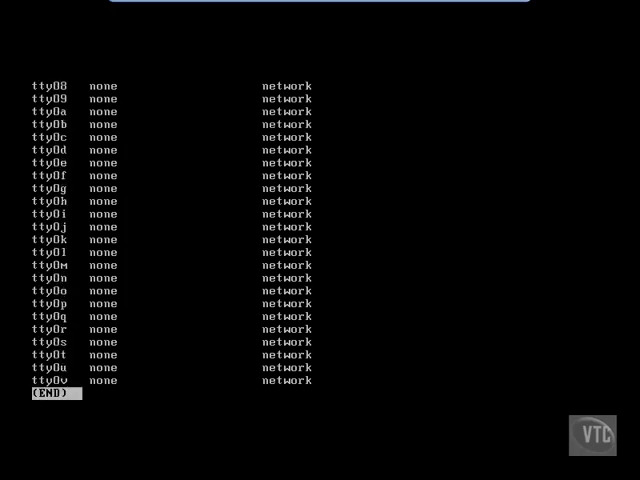
key("q")
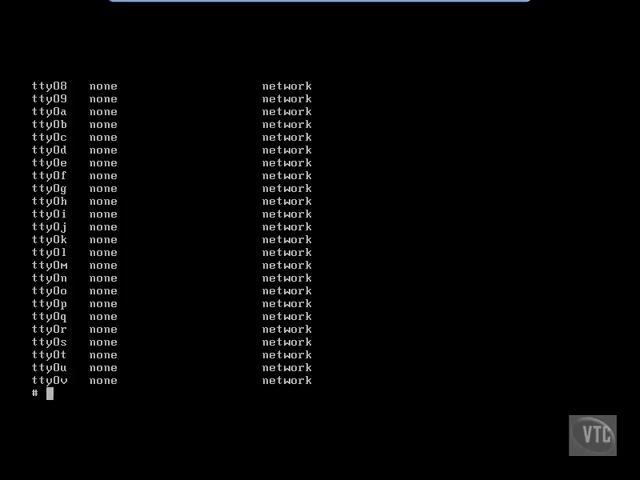